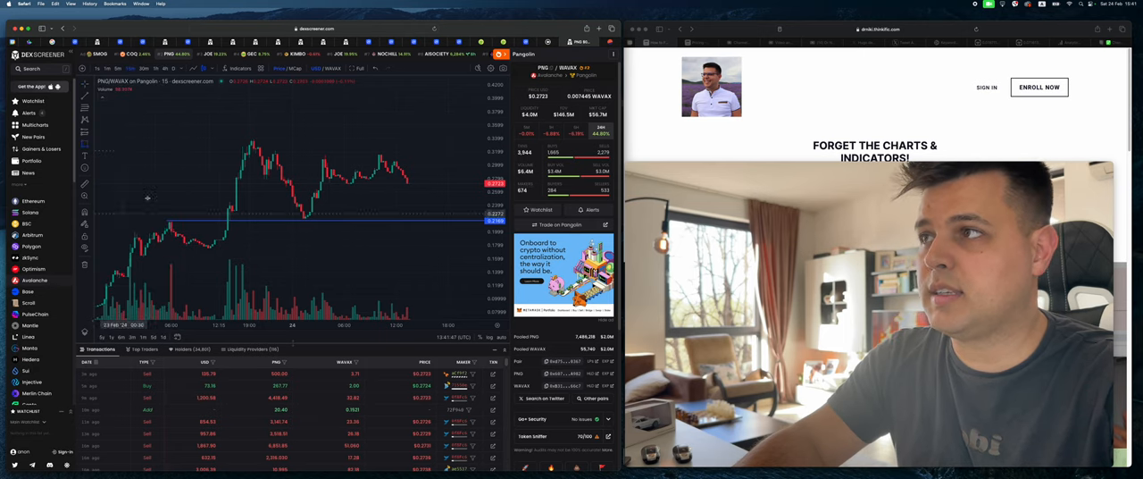
Pan the token chart across the recent price action before leaving for the Dune dashboard
{"action": "left_click_drag", "start_coordinate": [242, 134], "coordinate": [433, 164]}
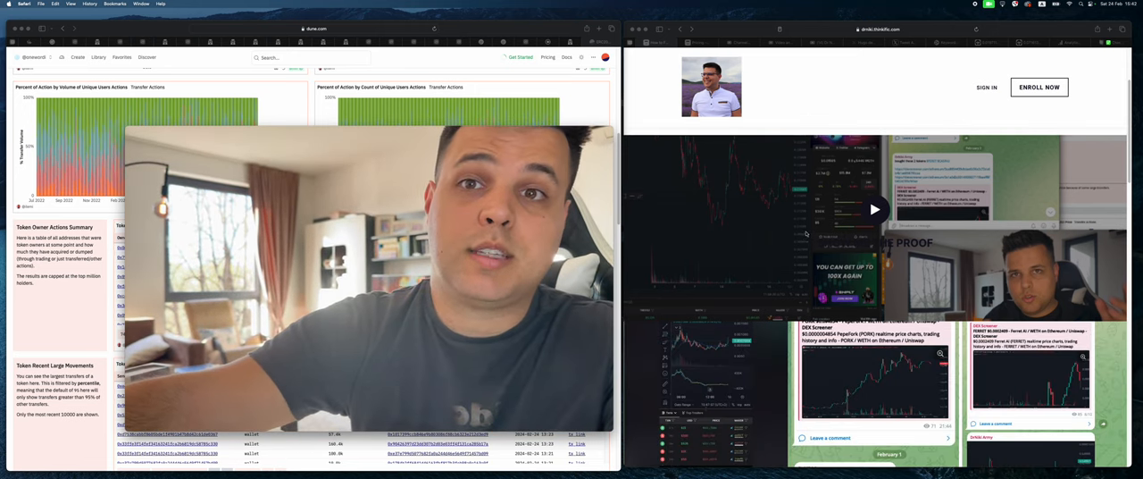
Scroll the course sales page down while the resistance box sits over the recent highs
{"action": "scroll", "scroll_direction": "down", "scroll_amount": 3}
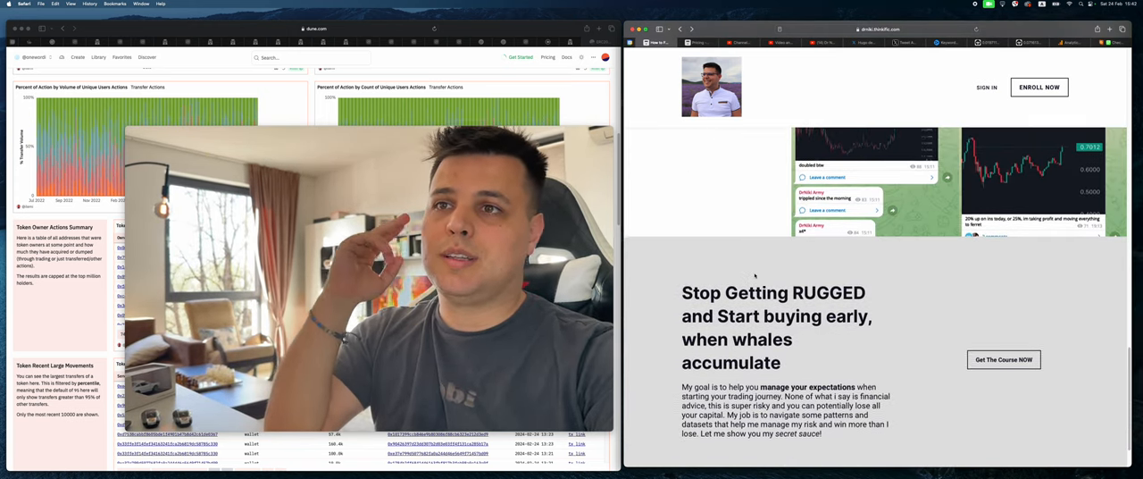
{"action": "scroll", "scroll_direction": "down", "scroll_amount": 3}
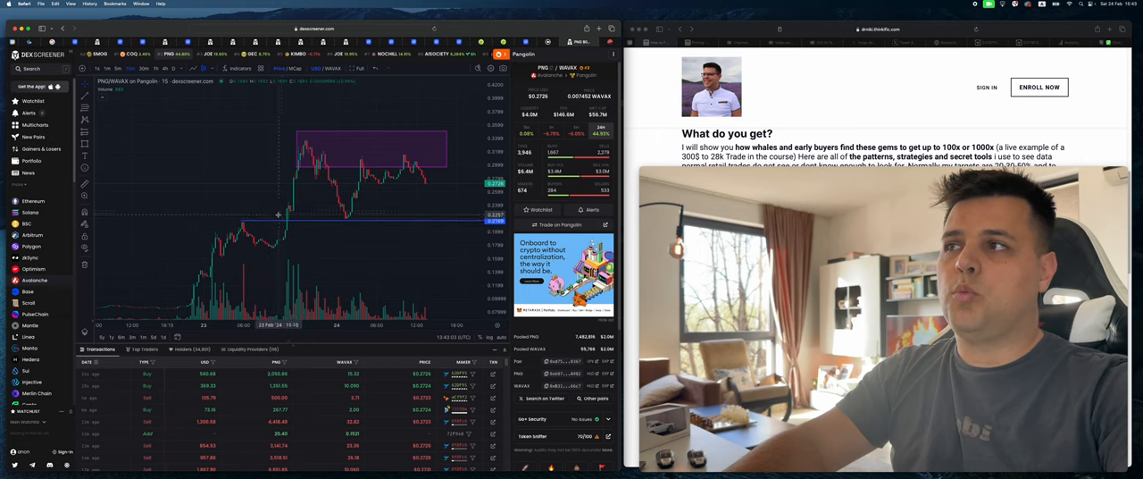
{"action": "mouse_move", "coordinate": [302, 207]}
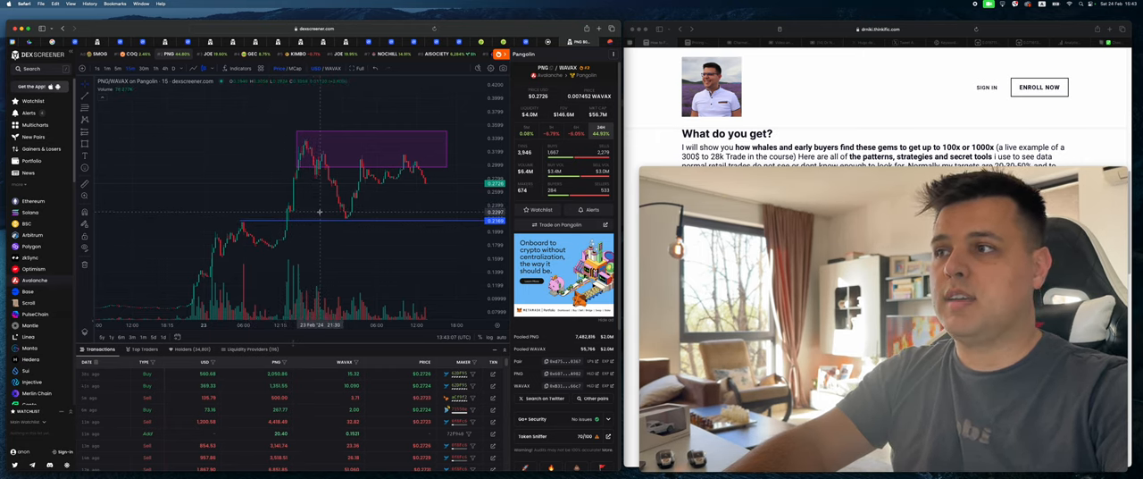
{"action": "mouse_move", "coordinate": [321, 212]}
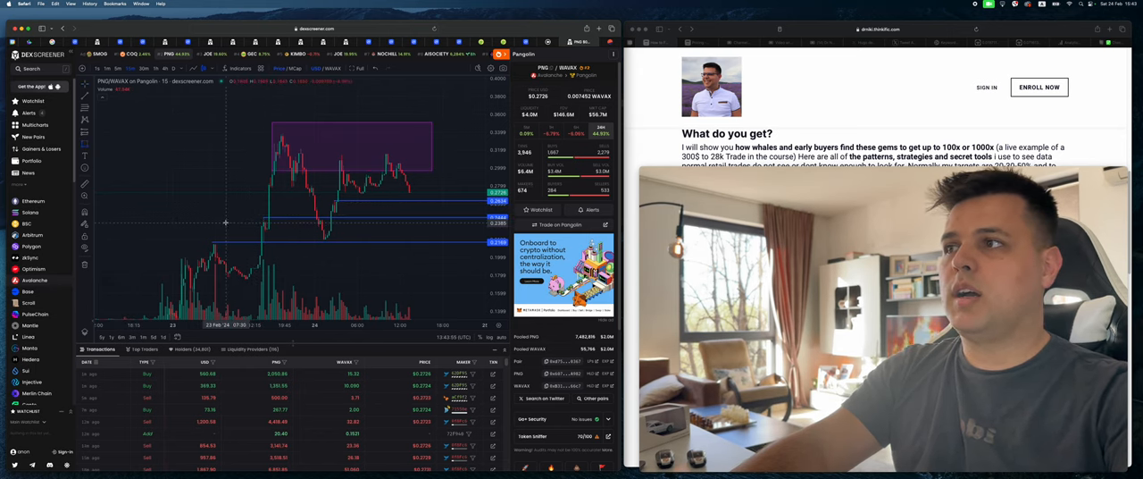
Re-centre the chart on the resistance box, then scroll to the course curriculum sections
{"action": "left_click_drag", "start_coordinate": [218, 228], "coordinate": [473, 229]}
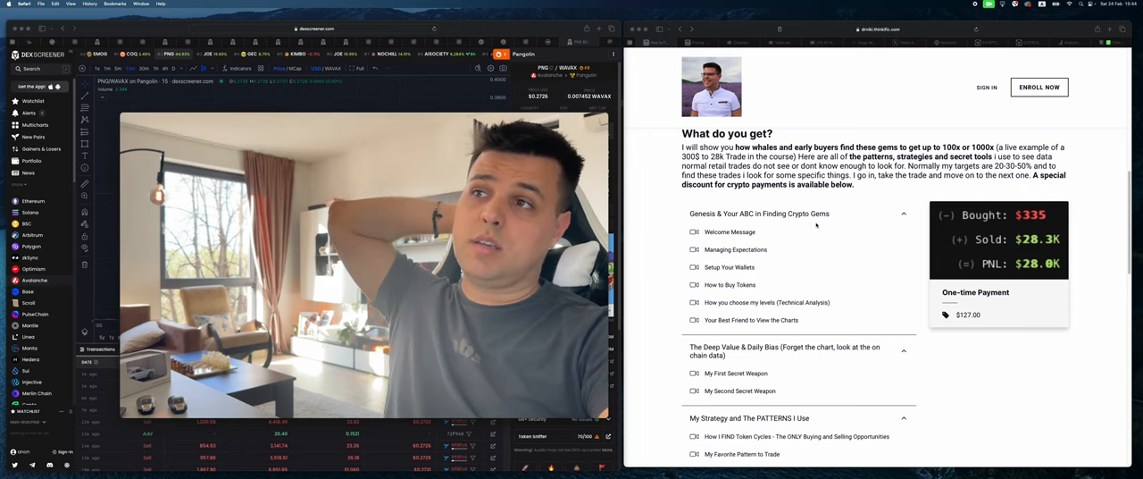
{"action": "scroll", "scroll_direction": "down", "scroll_amount": 3}
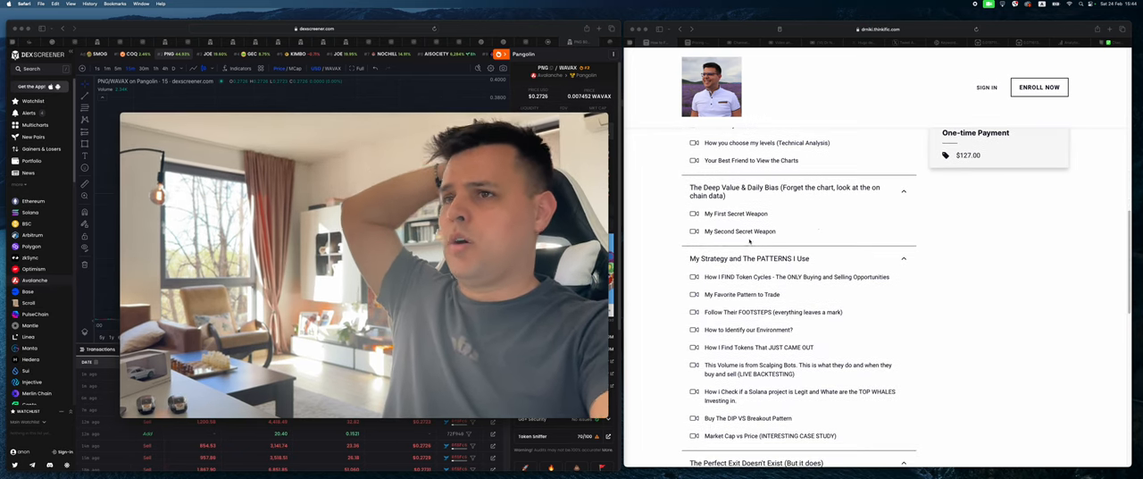